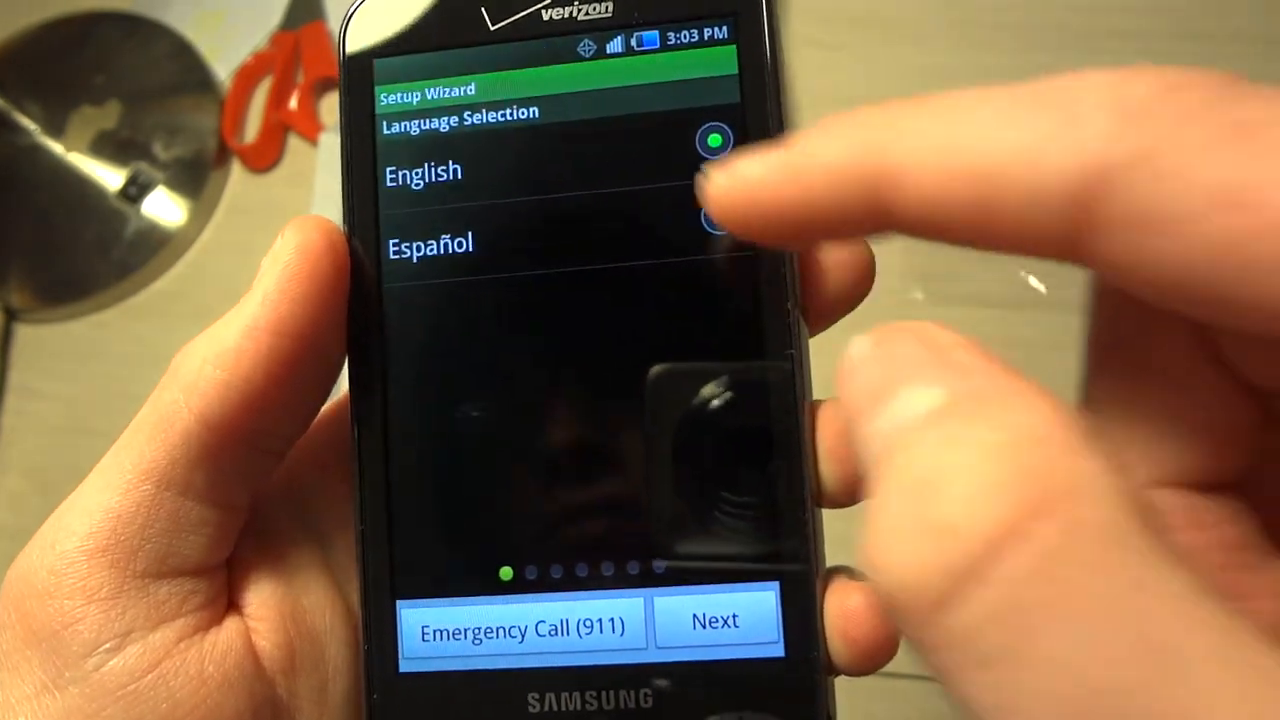
Keep English as the setup language and continue, leaving the phone waiting for activation
left_click(716, 620)
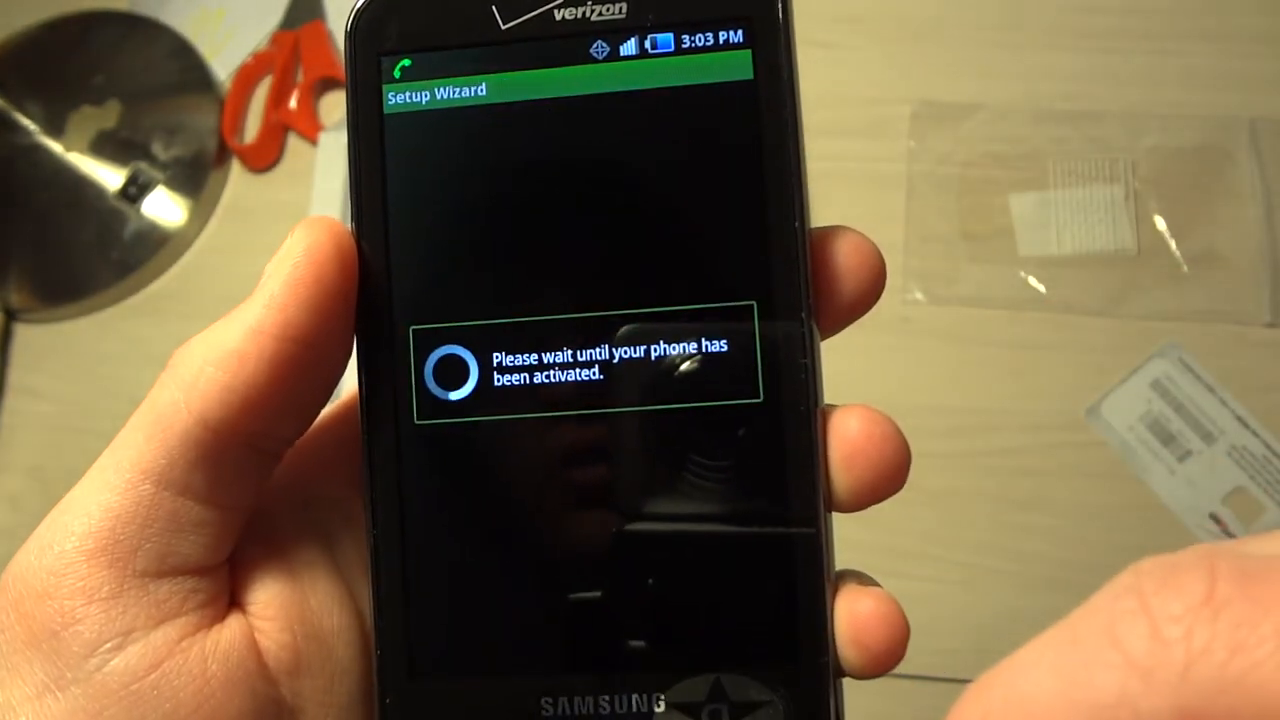